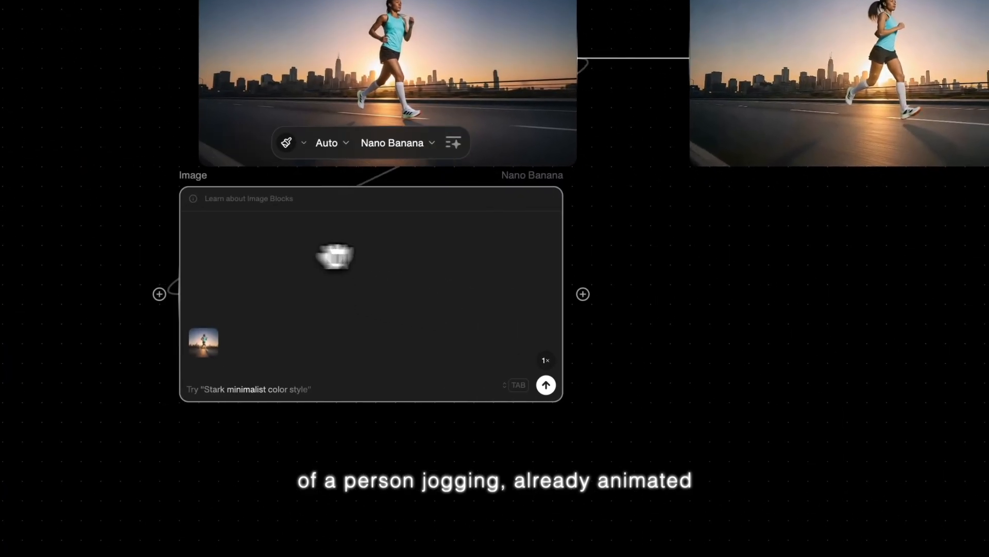
# Prompt the jogger image: 'change person to caucasian man wearing red tank top / bike shorts / blakc'
pyautogui.write('change person to caucasian man wearing red tank top / bike shorts / blakc')
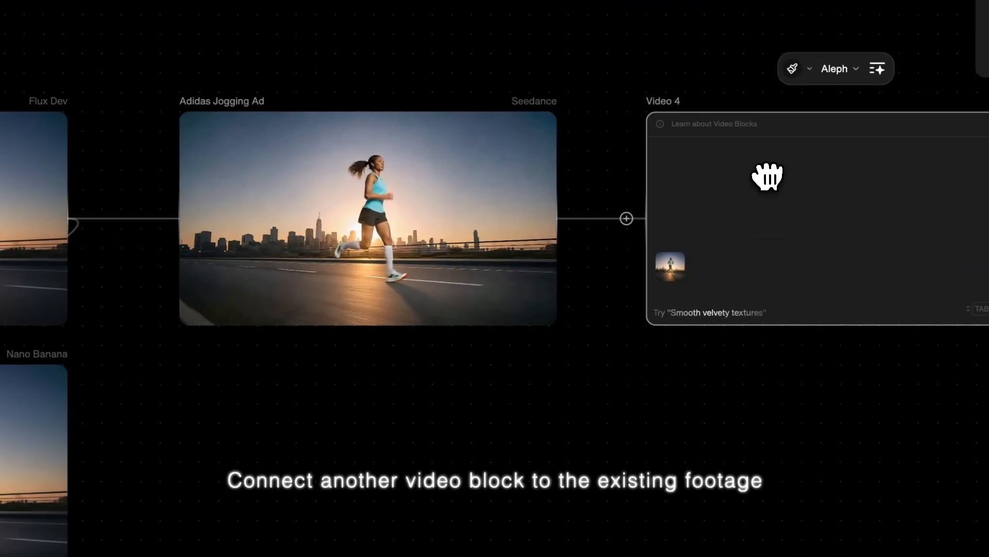
# Choose WAN 2.2 Animate Move as the model for the new jogging video block
pyautogui.click(839, 68)
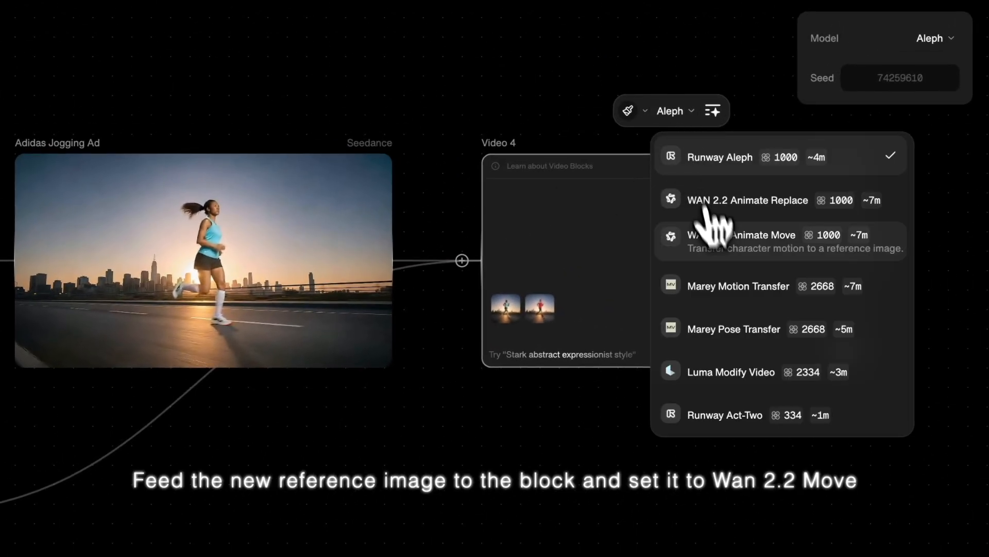
pyautogui.click(742, 235)
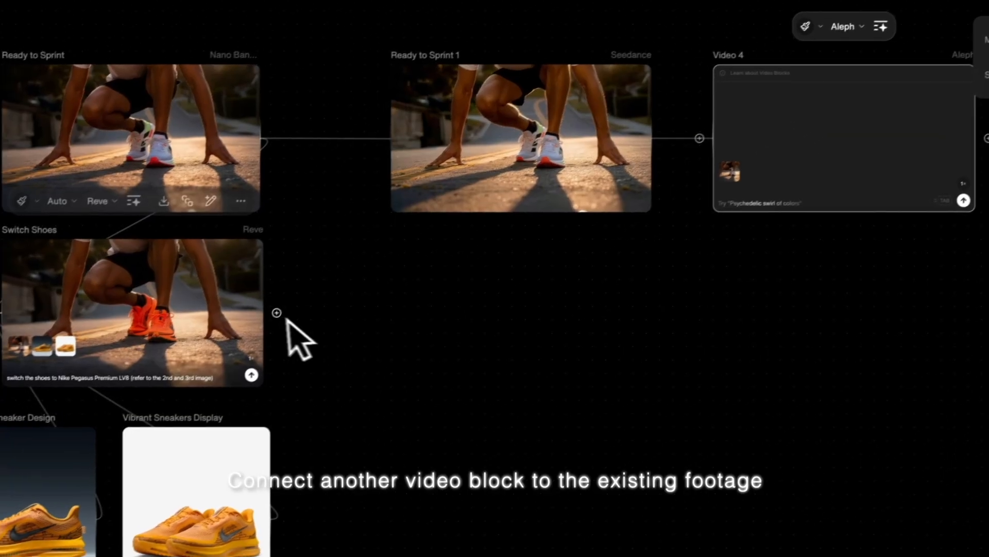
# Switch the sprinter video block's model to WAN 2.2 Animate Replace
pyautogui.click(842, 26)
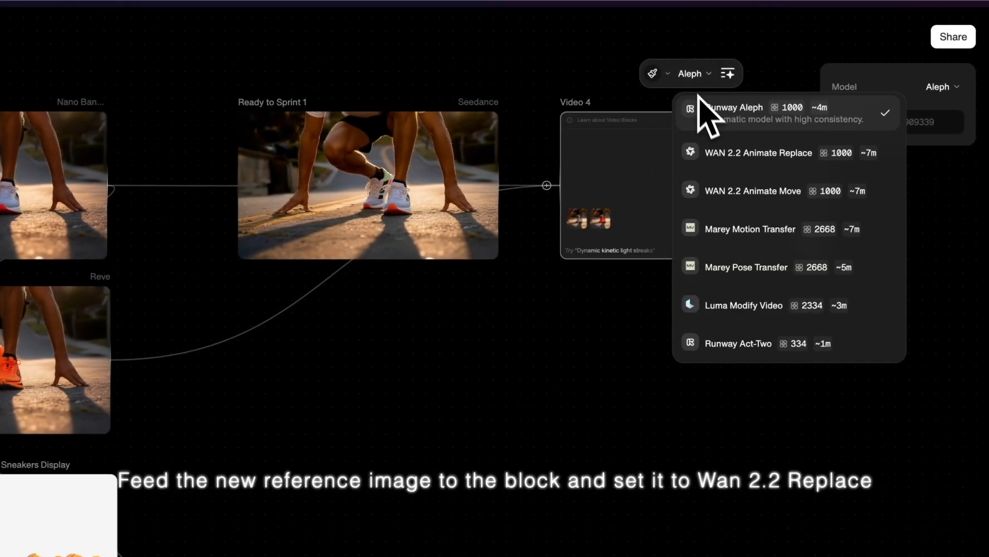
pyautogui.click(759, 152)
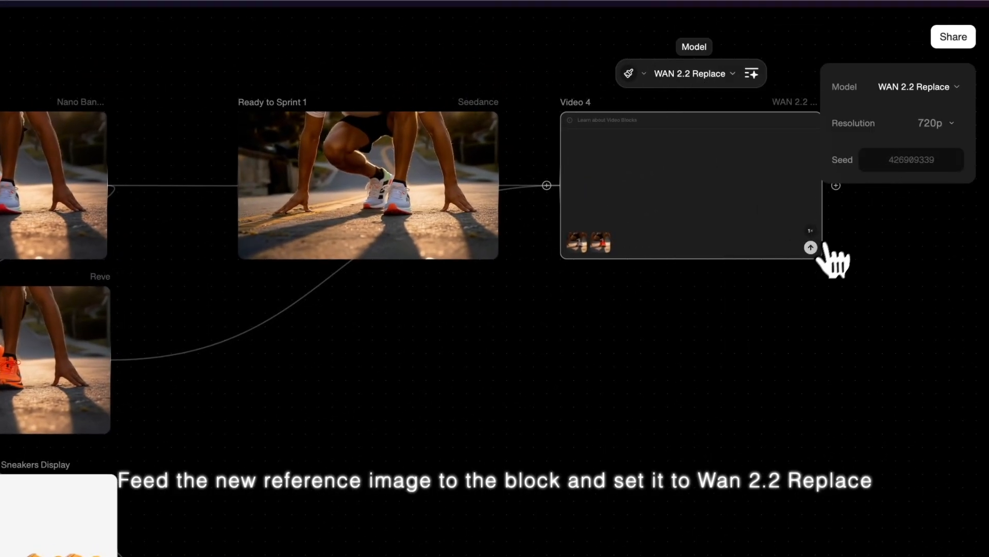